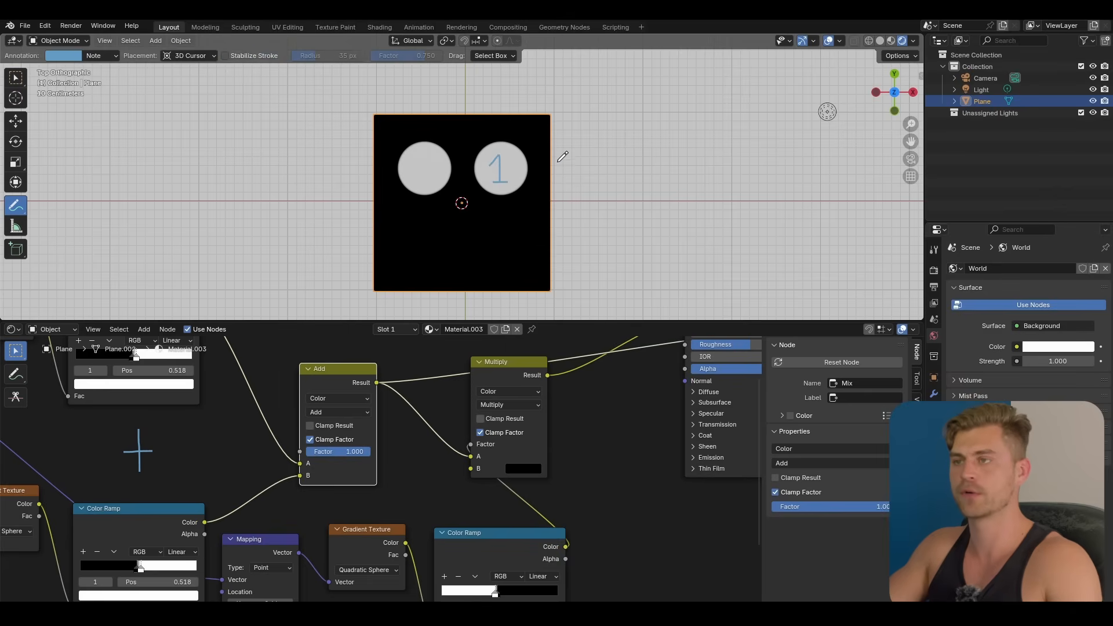
- Annotate the right circle, now rendered as a hollow ring via the inverted inner circle on Multiply
drag(561, 167, 615, 178)
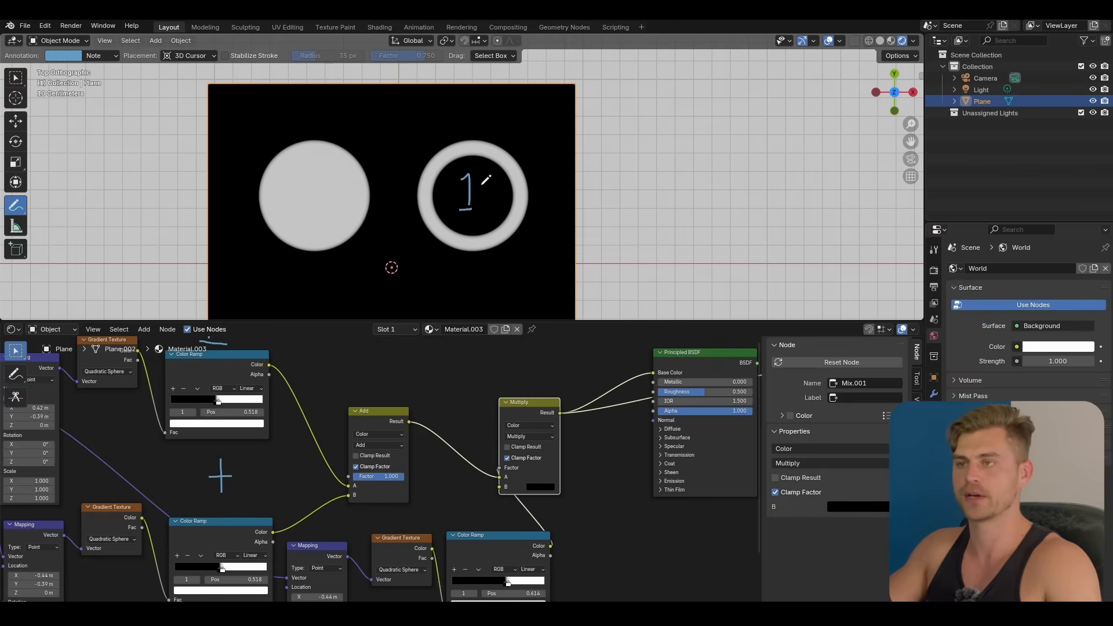
- Add Wave Texture nodes with Color Ramps and an Add mix node wired into Base Color for black stripes
drag(486, 188, 504, 191)
text(wav)
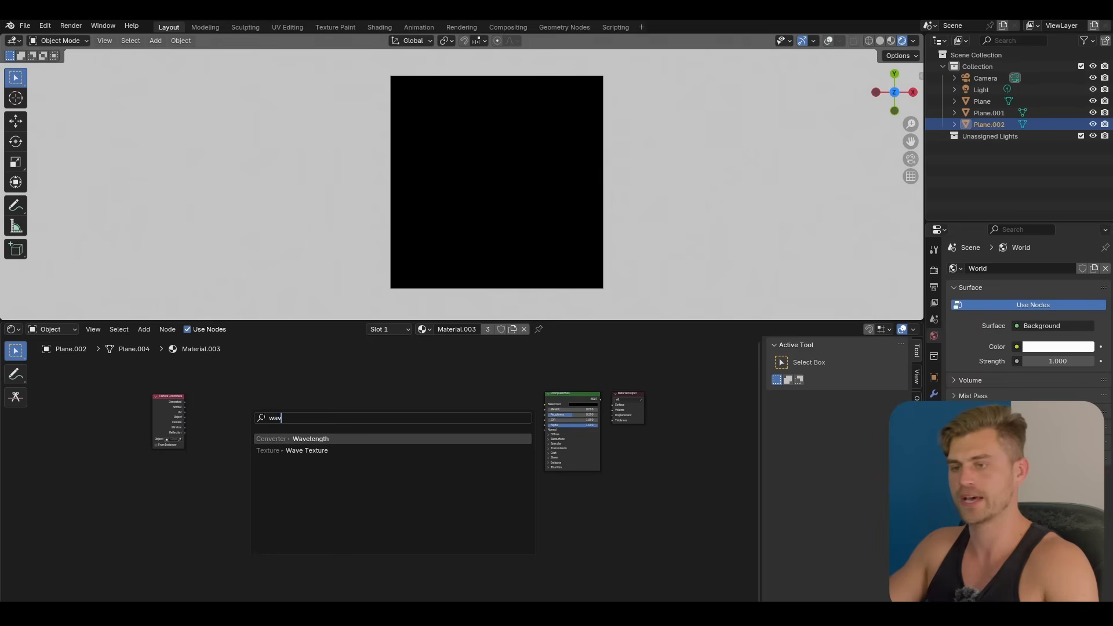
click(306, 450)
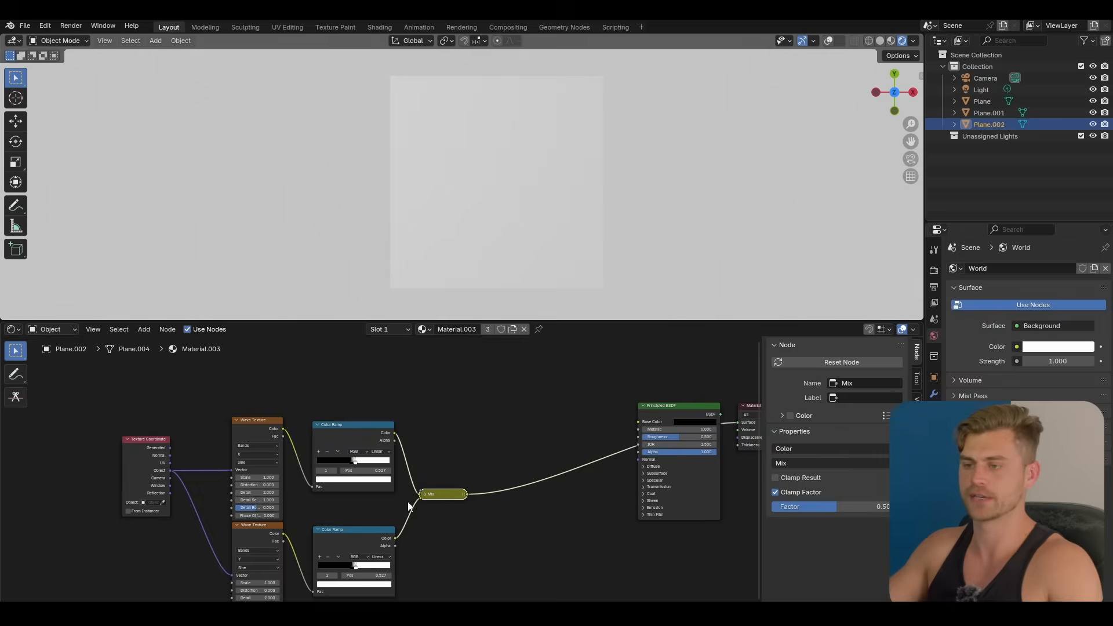
click(455, 466)
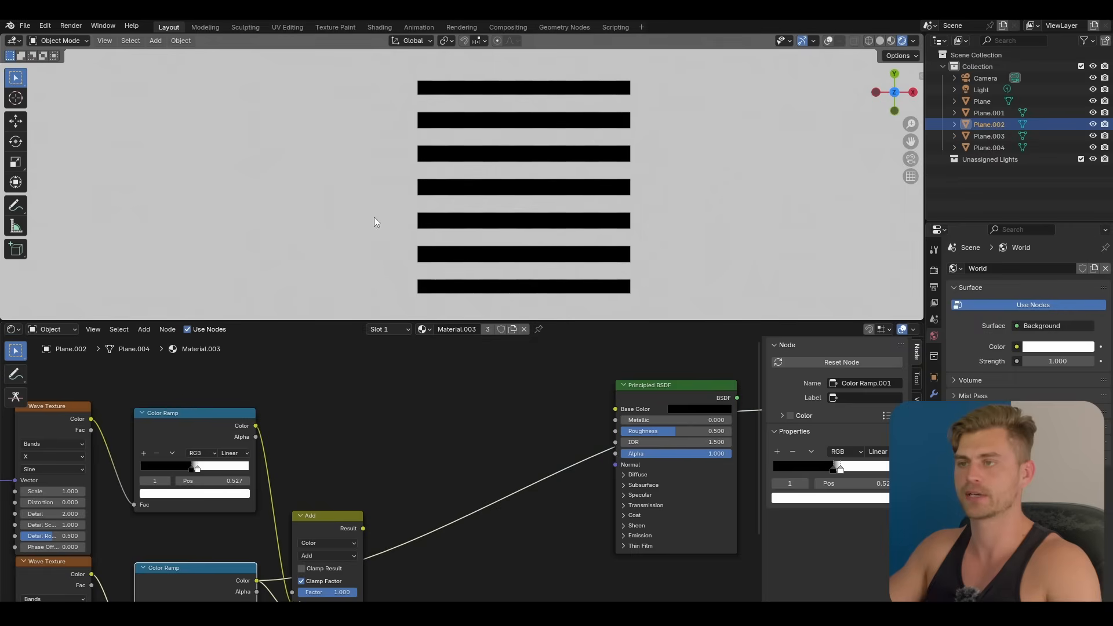
mouse_move(345, 525)
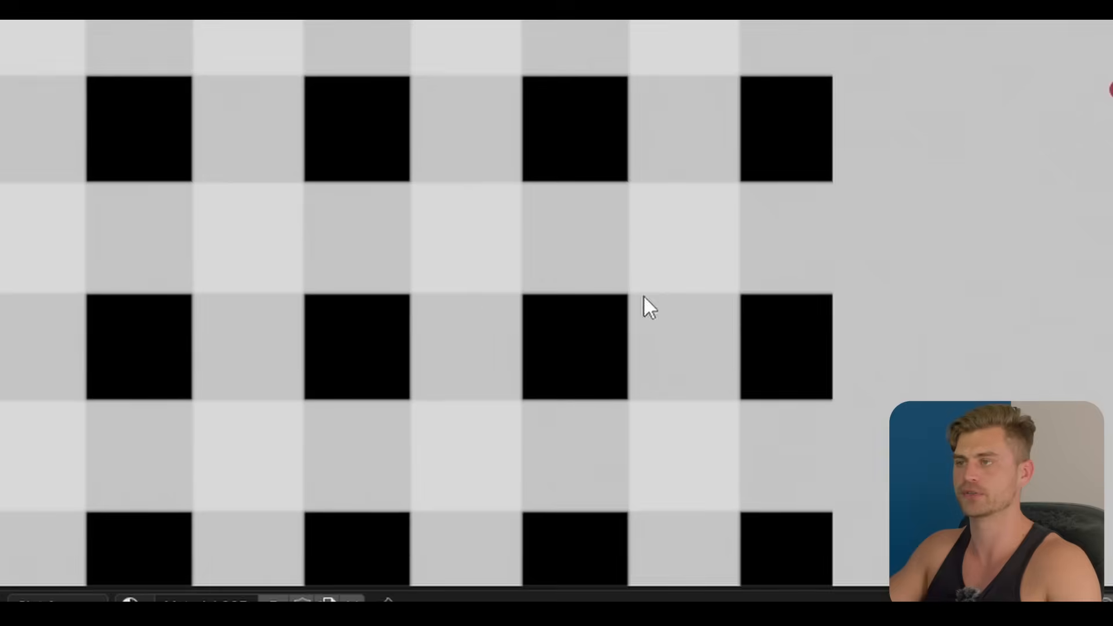
mouse_move(812, 230)
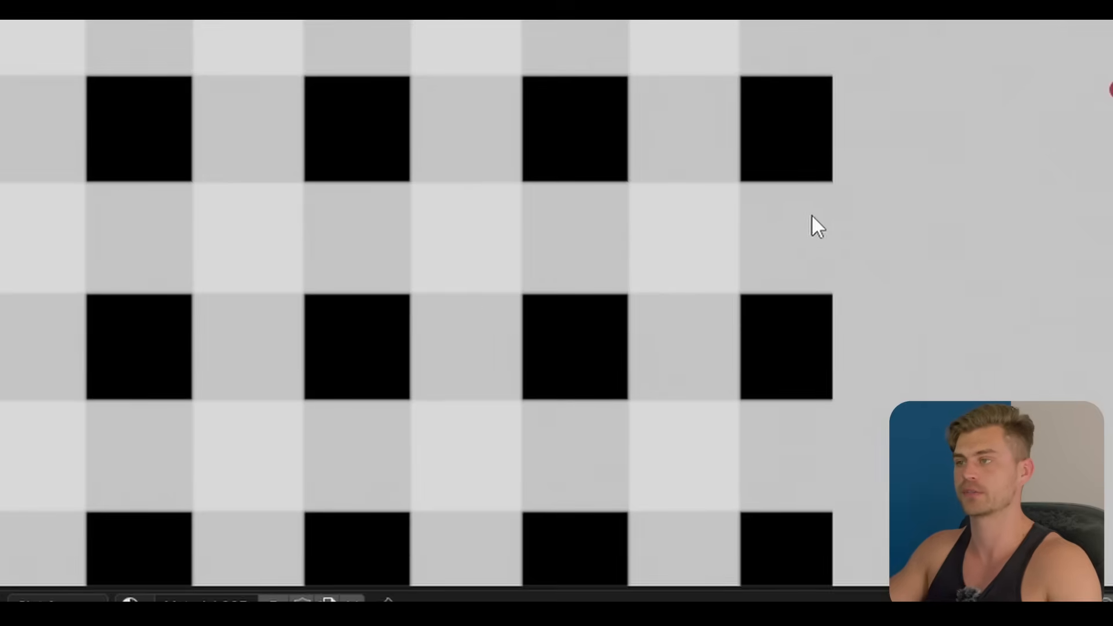
mouse_move(754, 272)
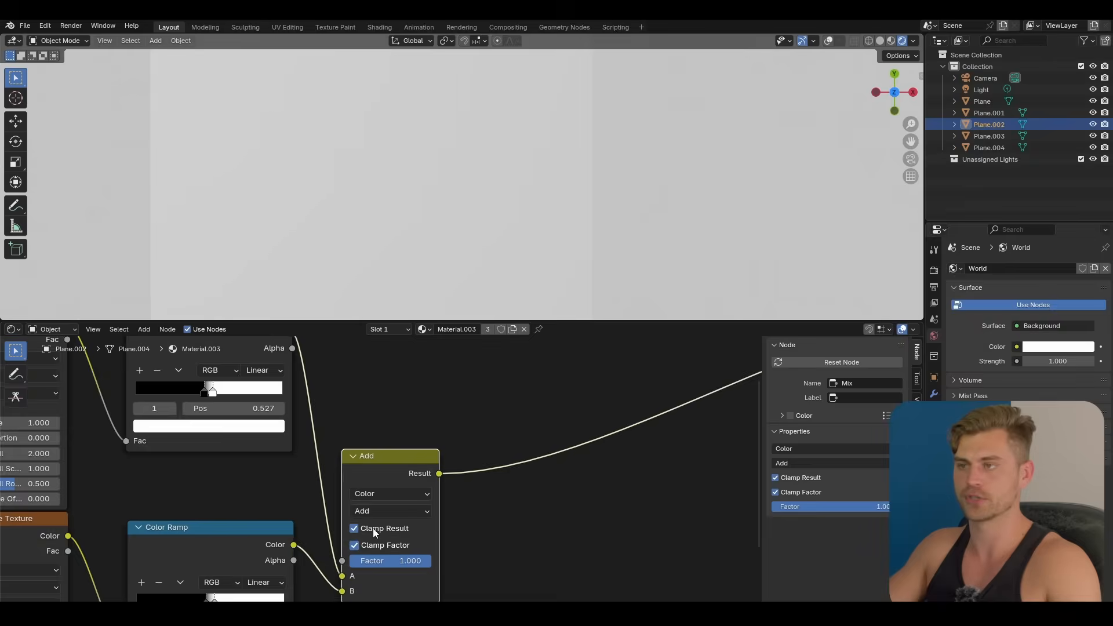
- Untick Clamp Result on the Add node, Factor 1.000, giving a grid of small black squares
click(354, 529)
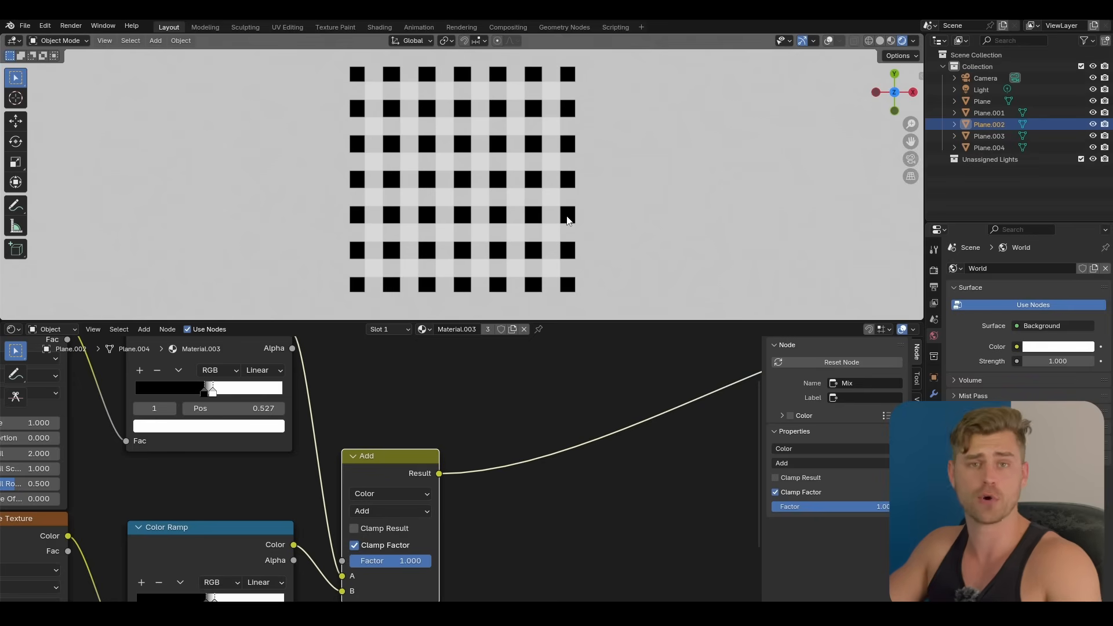
mouse_move(570, 227)
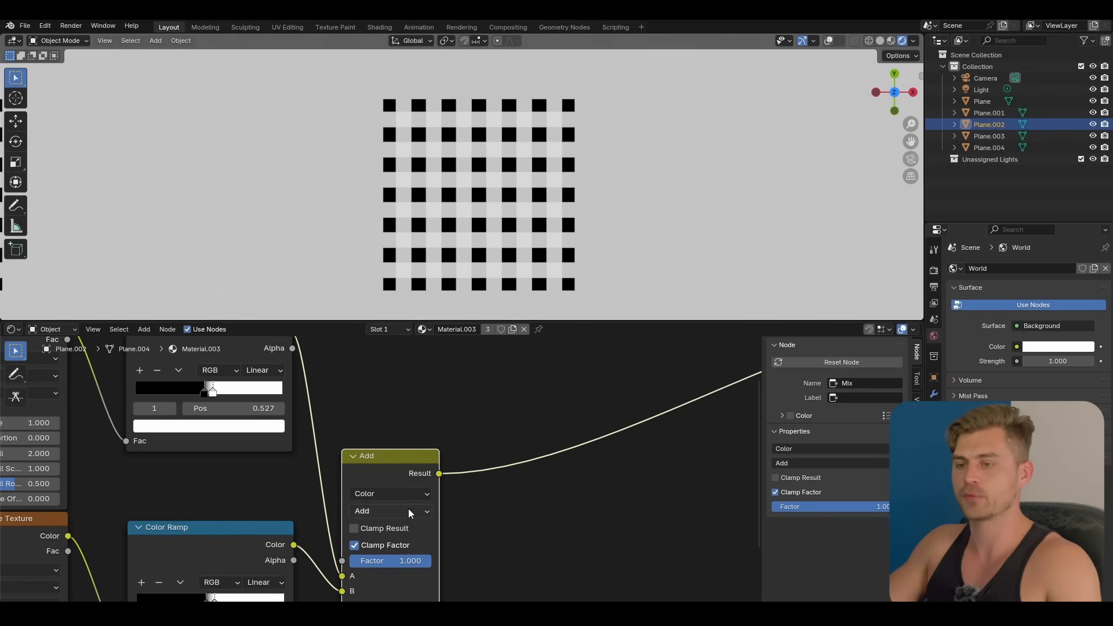
- Switch the combining node from Add to Multiply so white squares render on a black grid
click(390, 511)
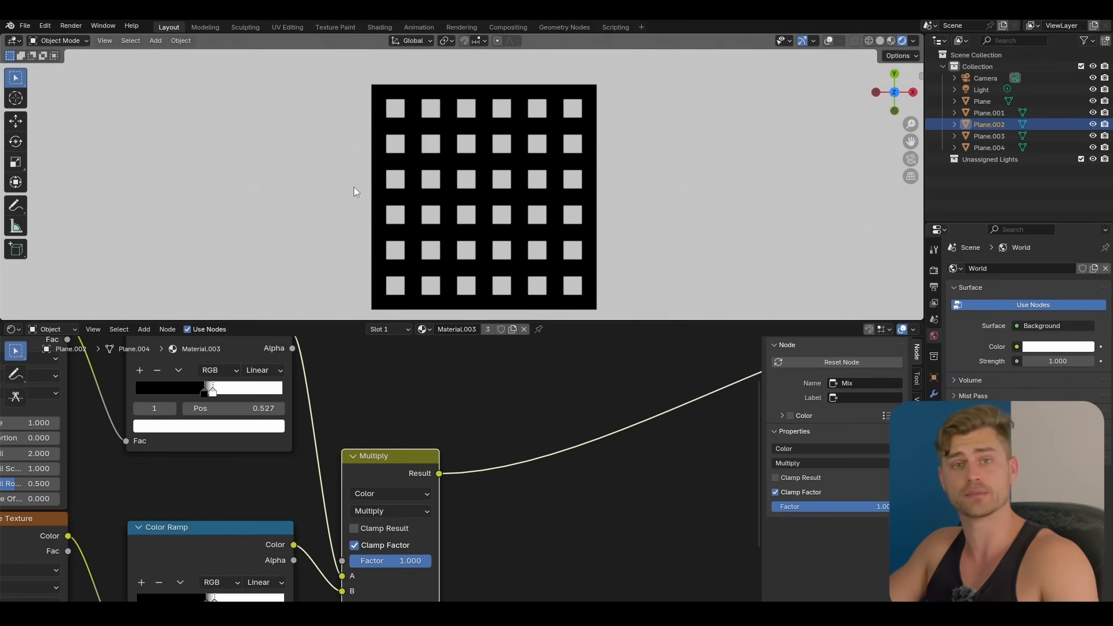
mouse_move(409, 178)
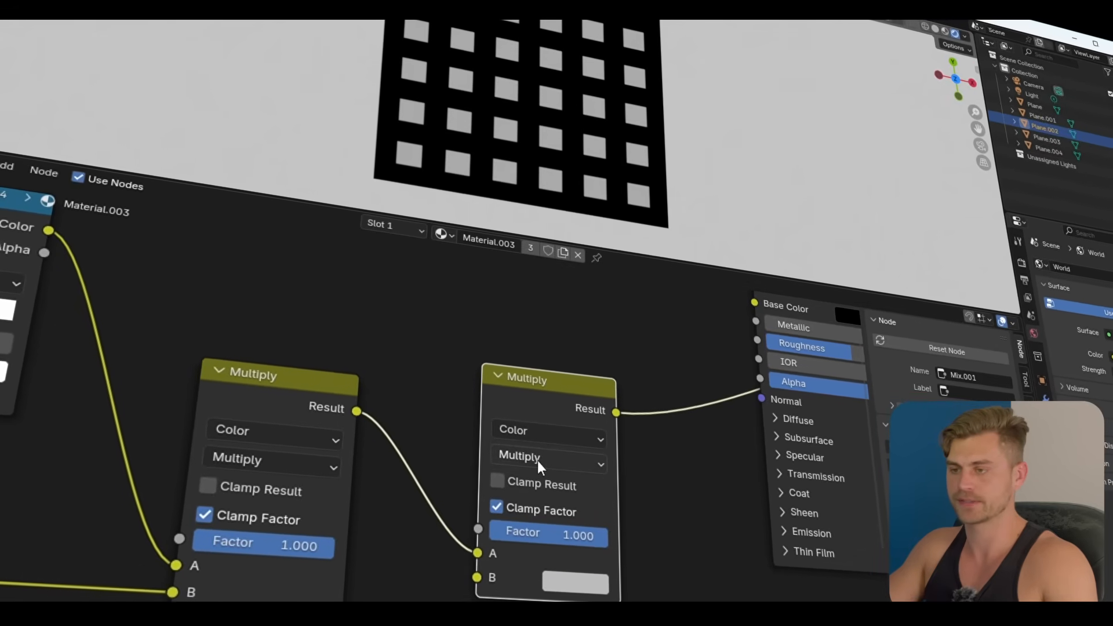
- Set the second node to Mix driven by the grid, with A red for lines and B light blue for squares
click(546, 455)
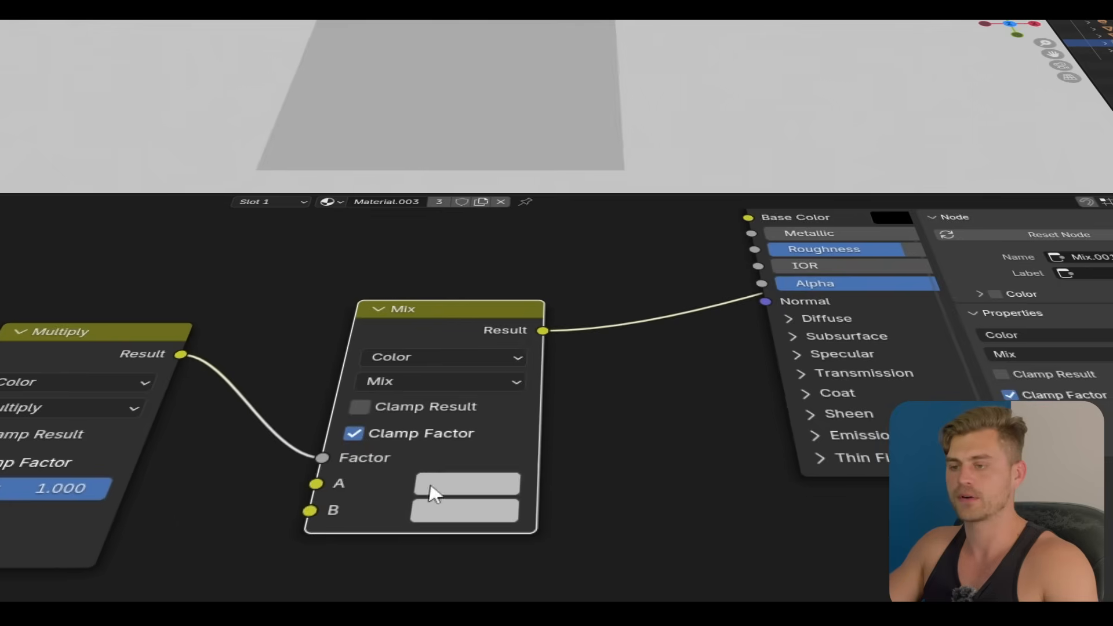
click(464, 483)
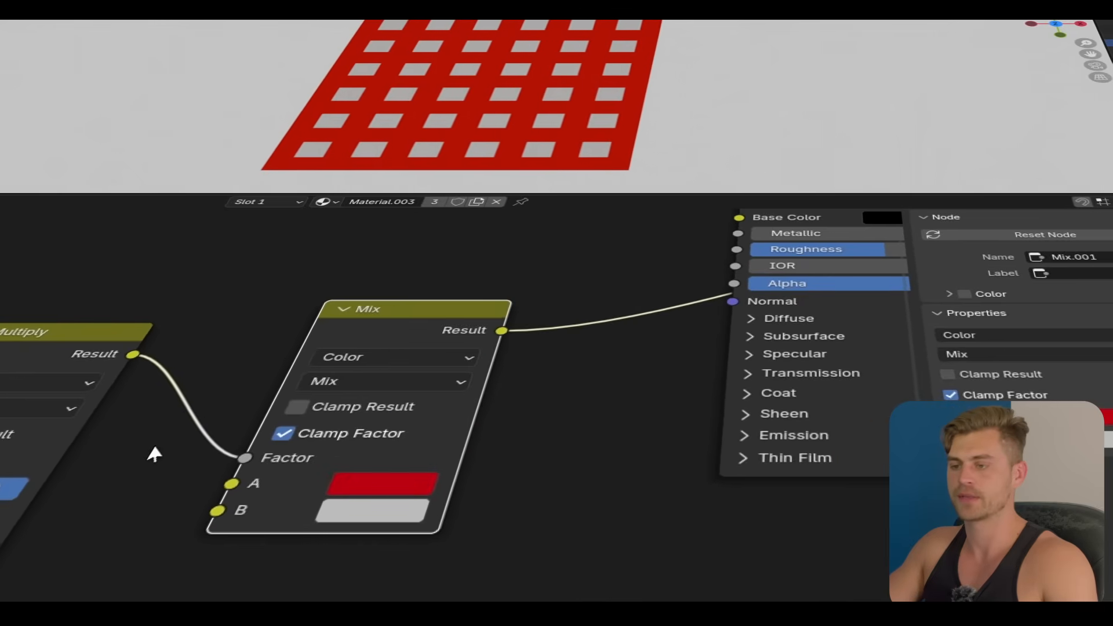
click(378, 514)
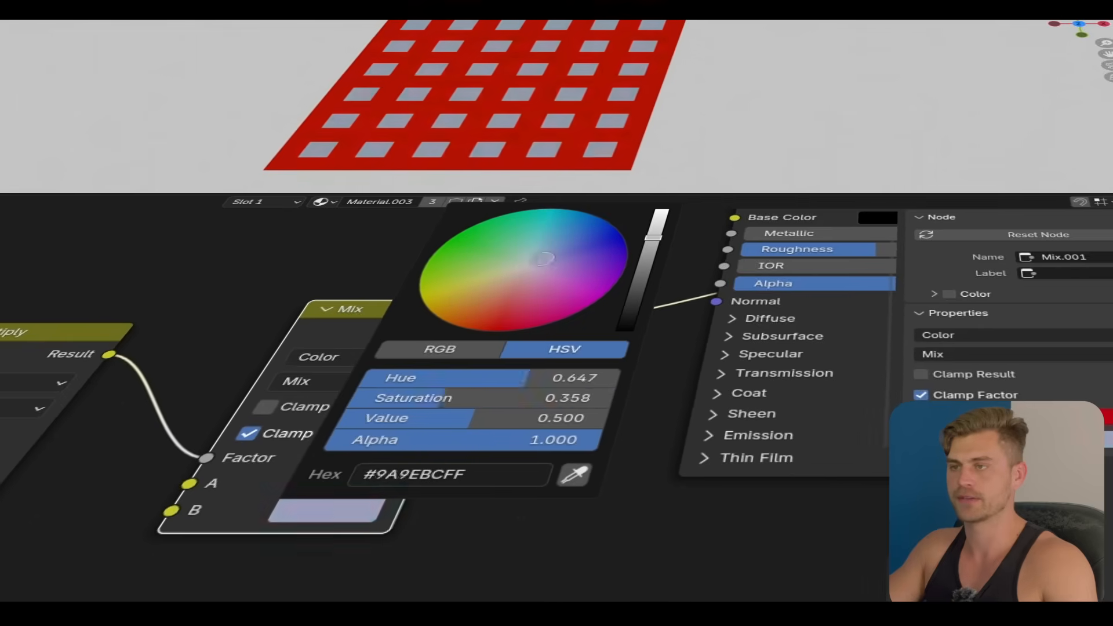